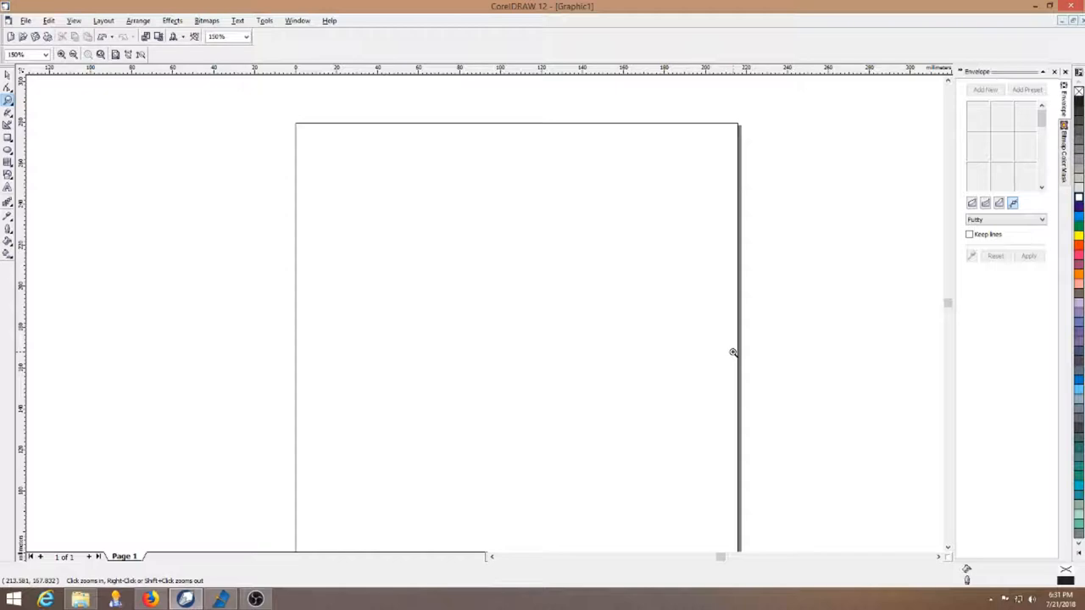
mouse_move(600, 286)
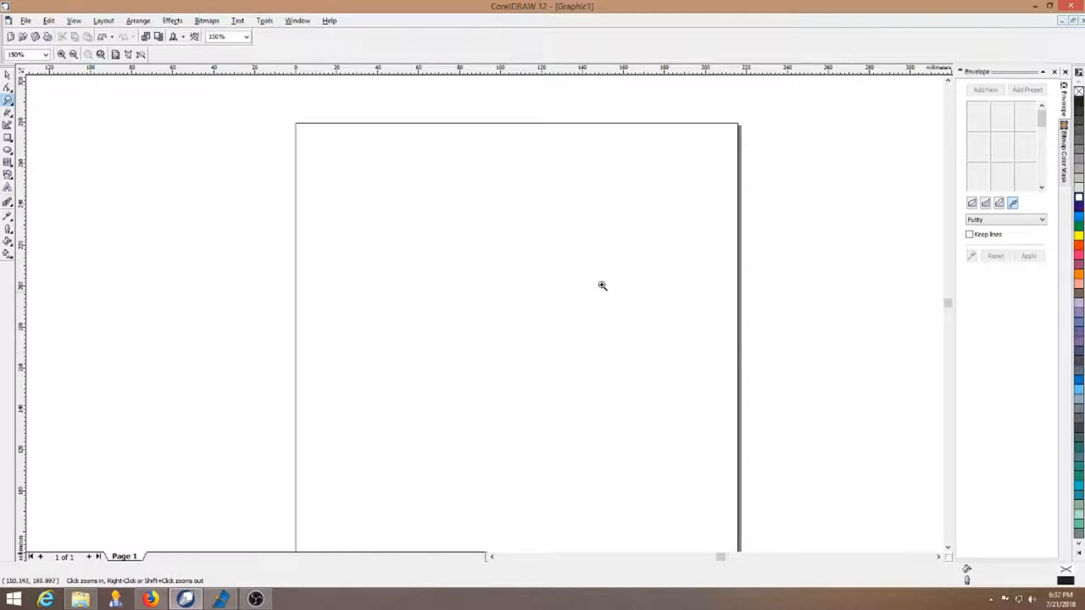
mouse_move(502, 258)
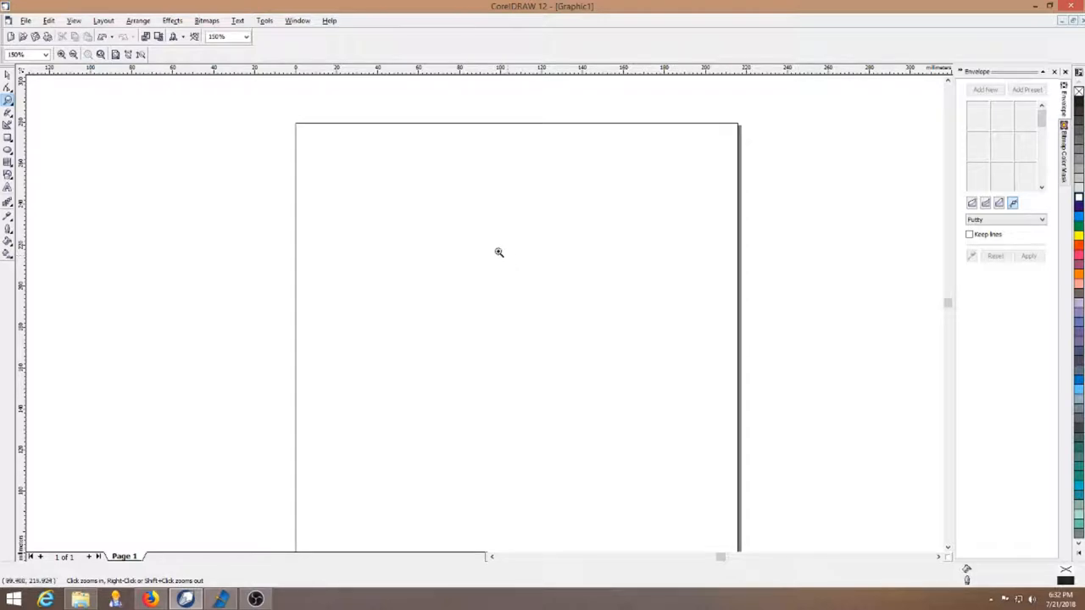
mouse_move(521, 217)
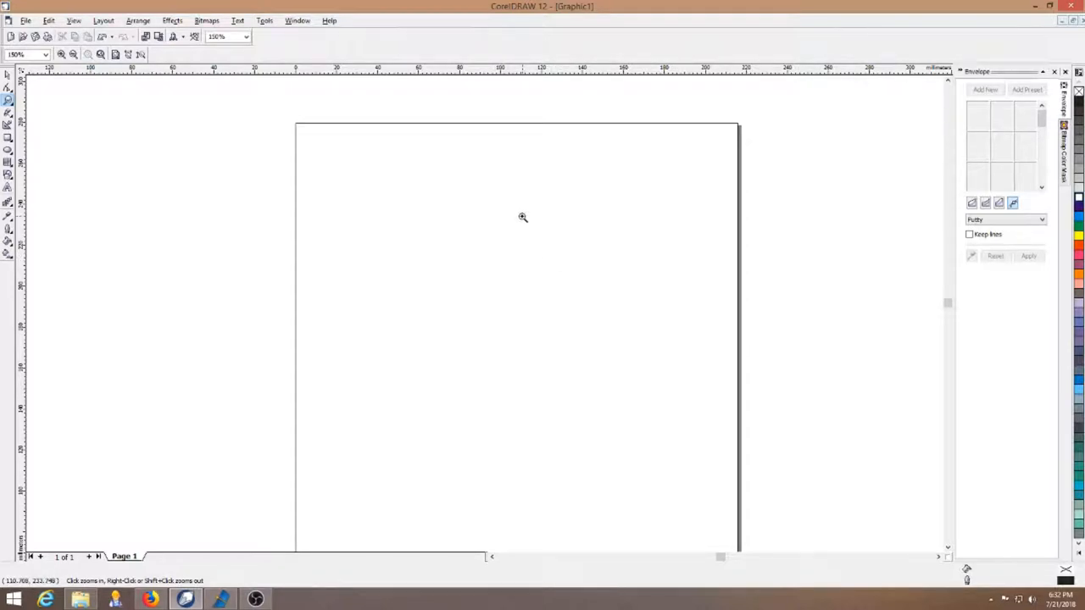
mouse_move(576, 271)
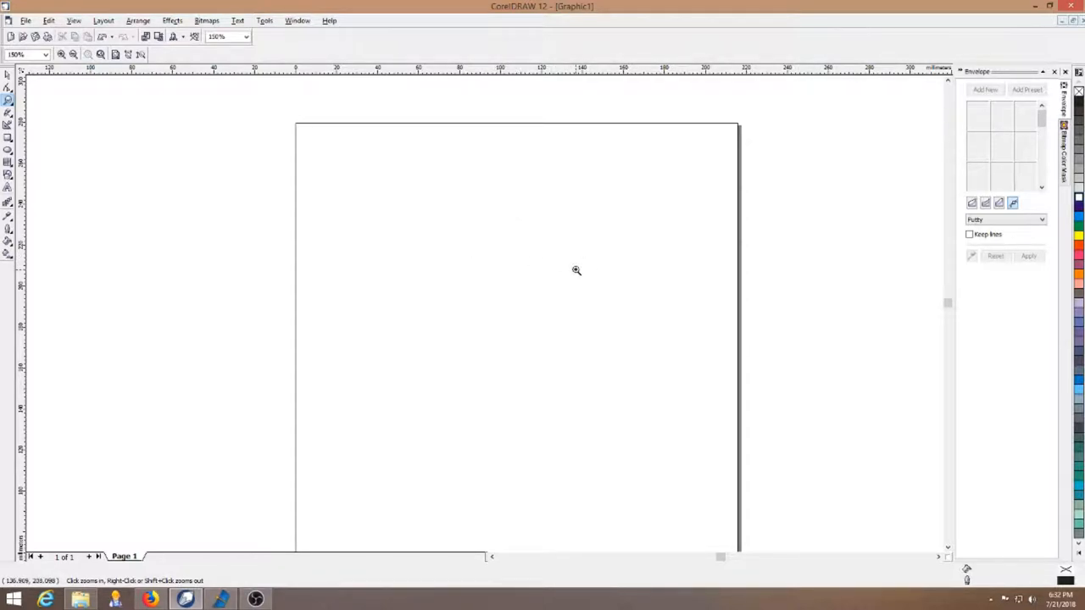
mouse_move(574, 270)
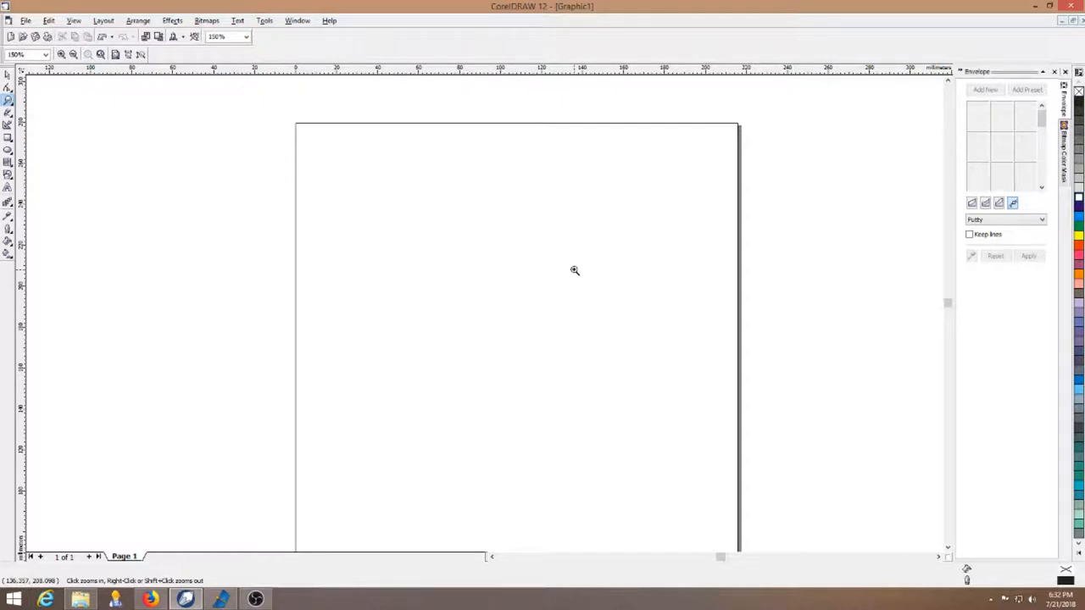
mouse_move(503, 268)
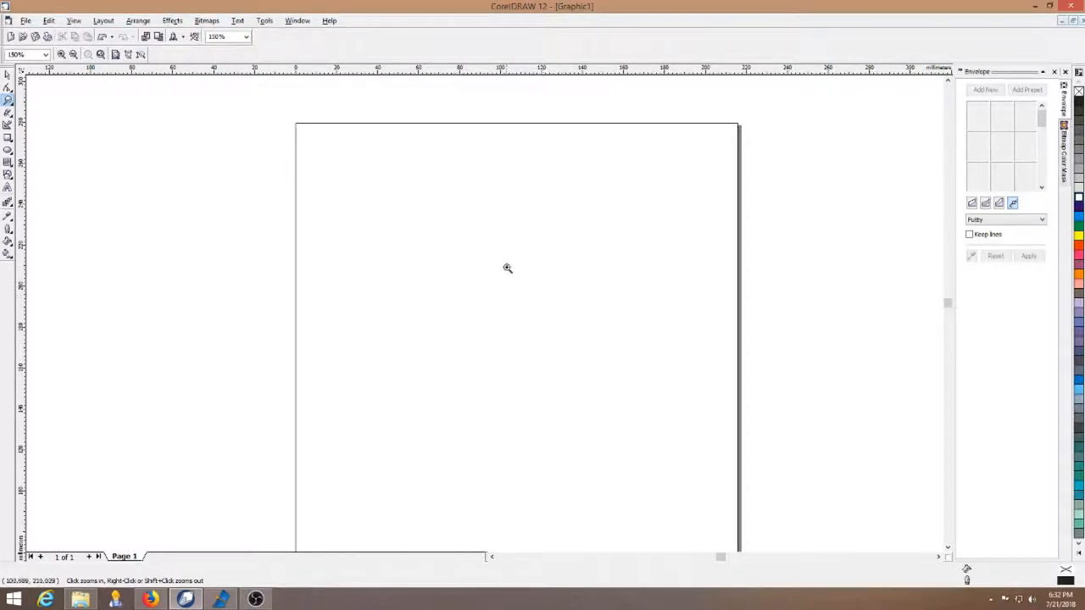
mouse_move(277, 40)
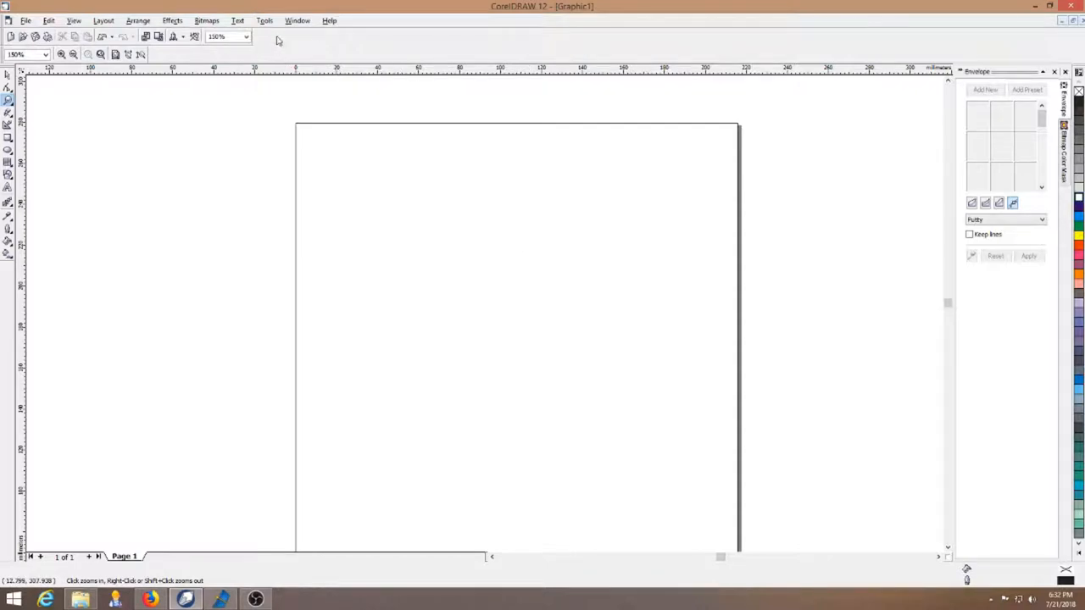
mouse_move(246, 36)
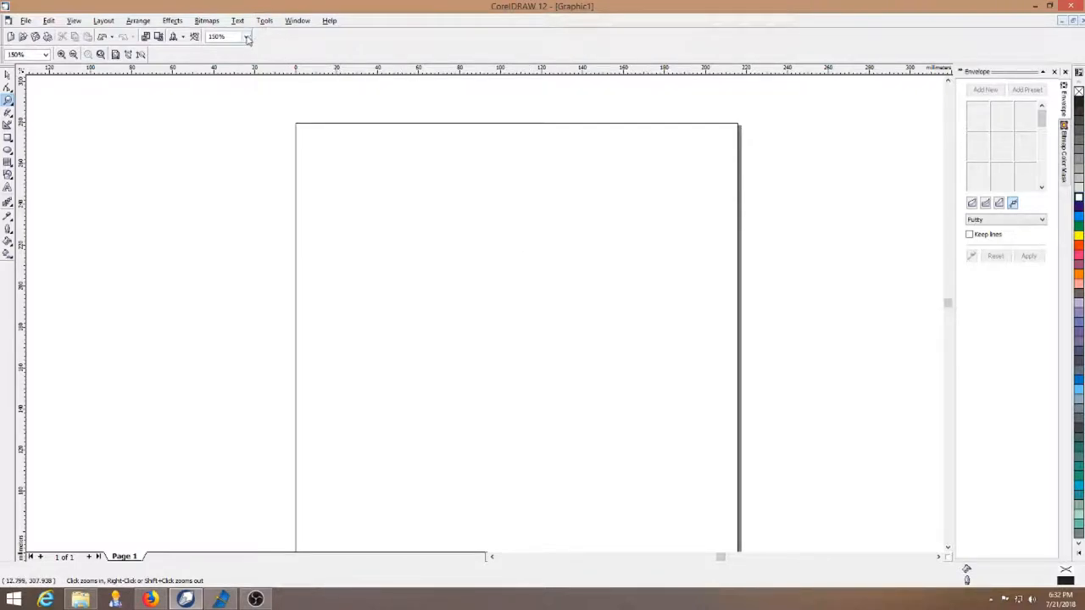
mouse_move(495, 248)
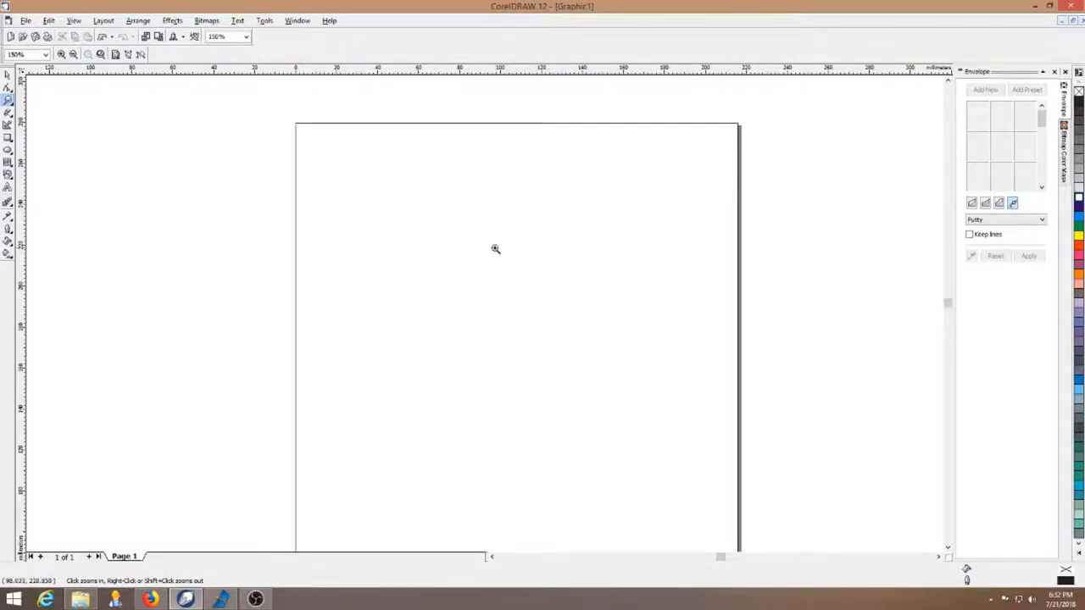
mouse_move(481, 277)
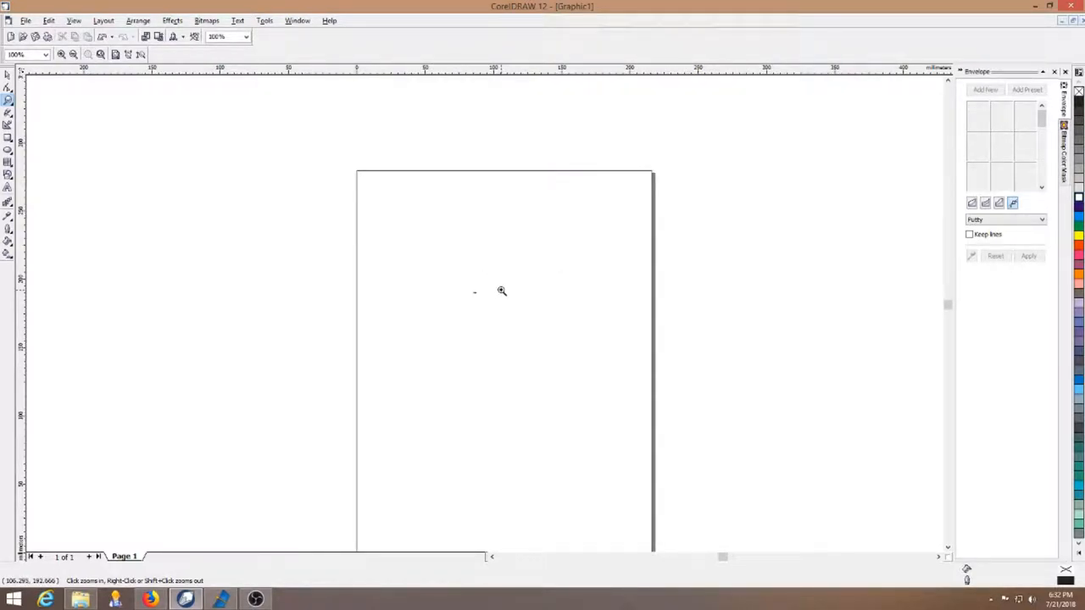
Step: Zoom in around the tiny period to about 1500% until it appears as a round dot
left_click(500, 291)
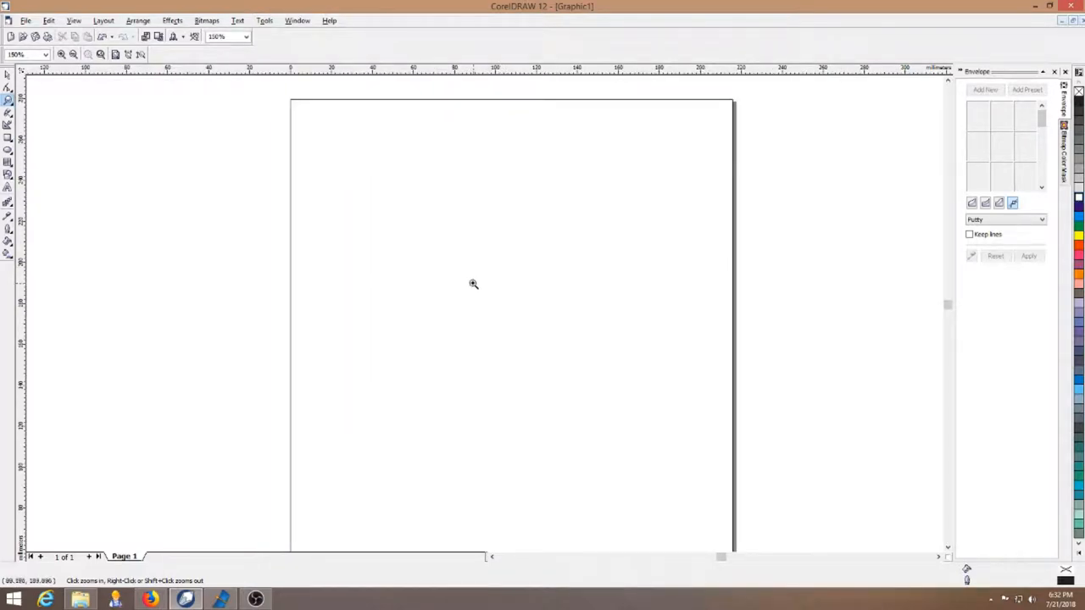
mouse_move(639, 330)
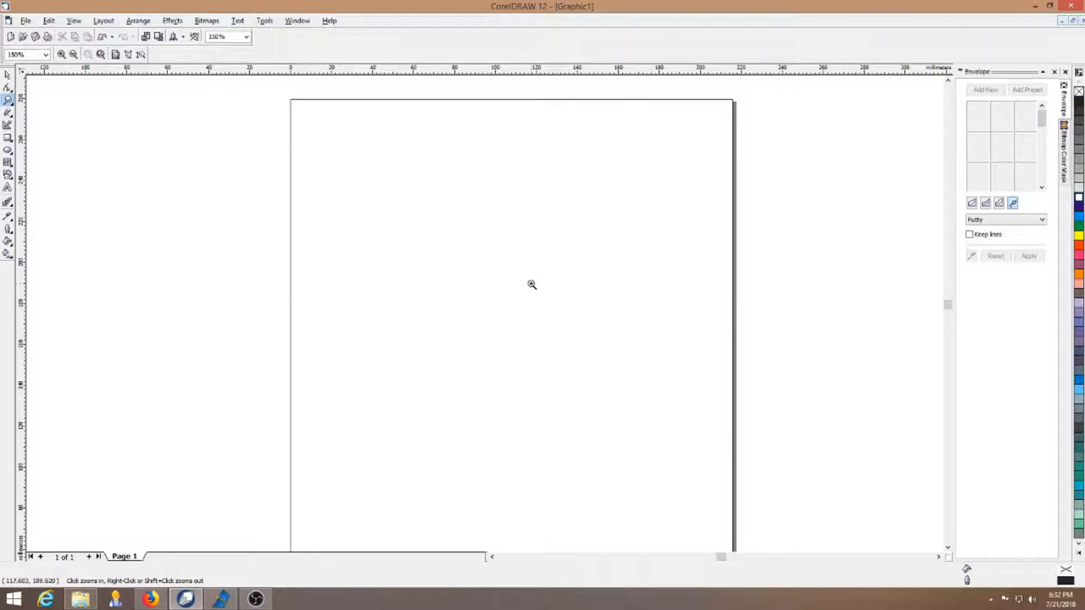
mouse_move(549, 290)
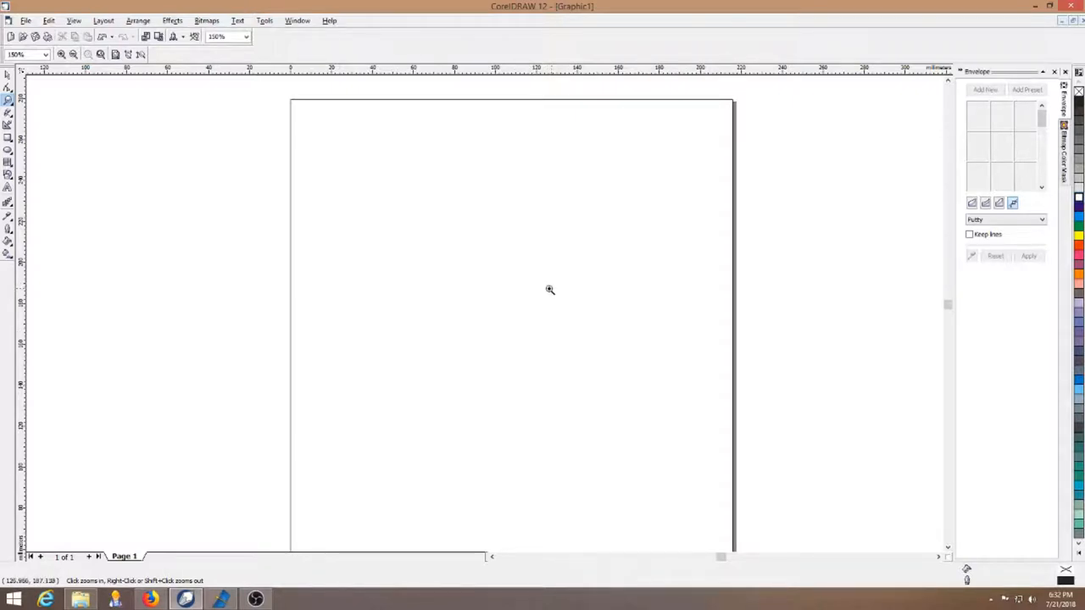
mouse_move(556, 277)
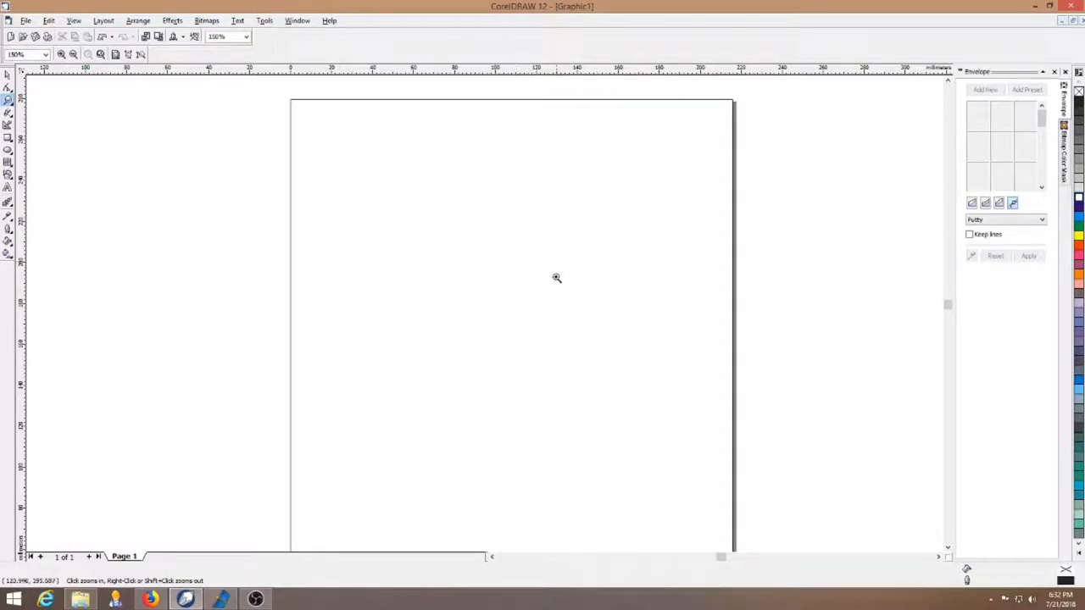
mouse_move(465, 262)
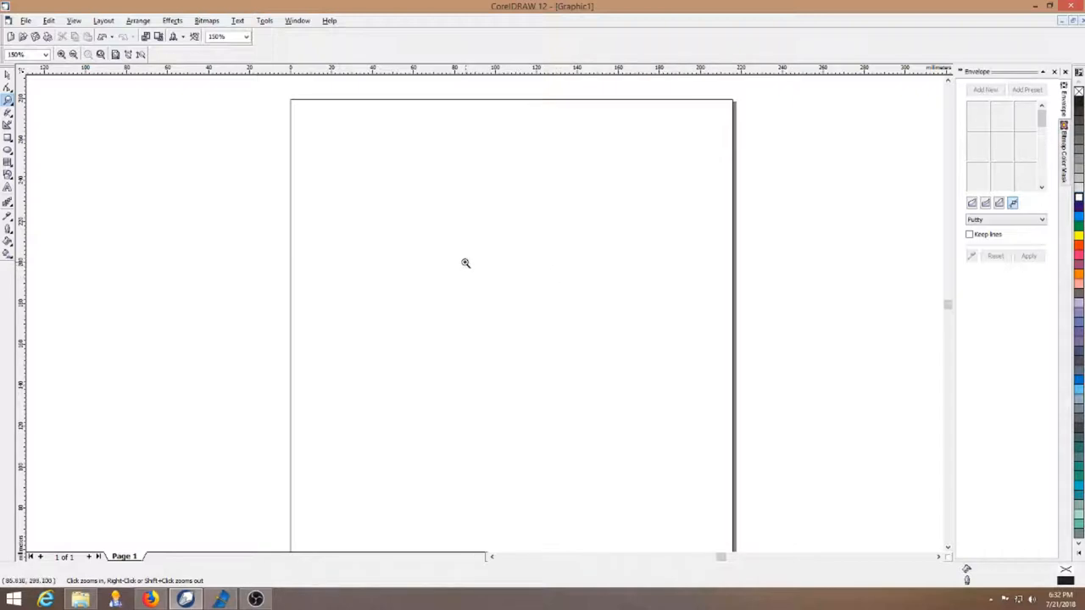
left_click(464, 263)
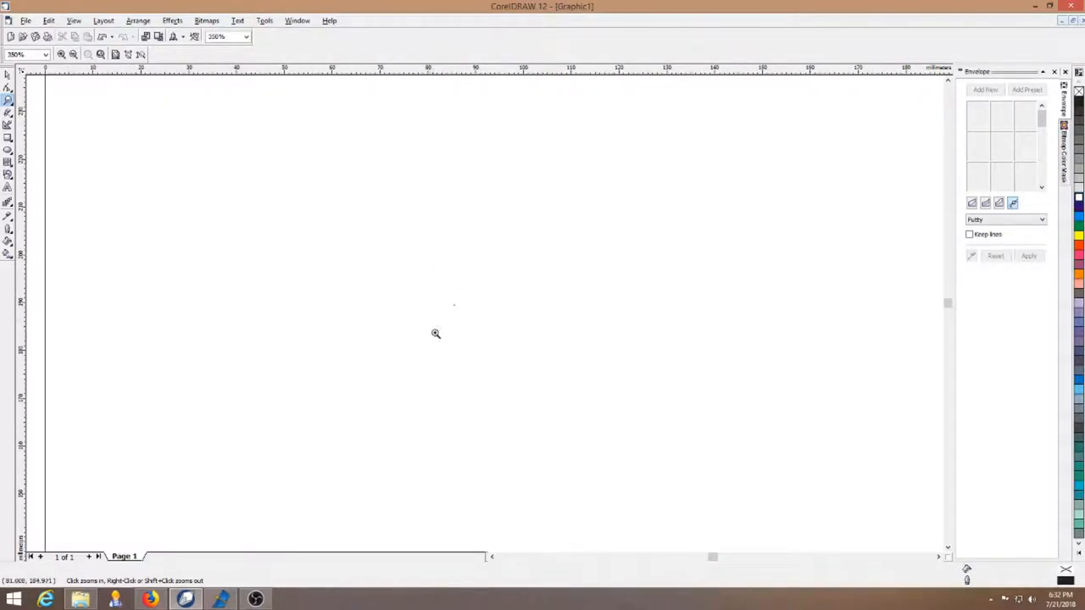
left_click(435, 333)
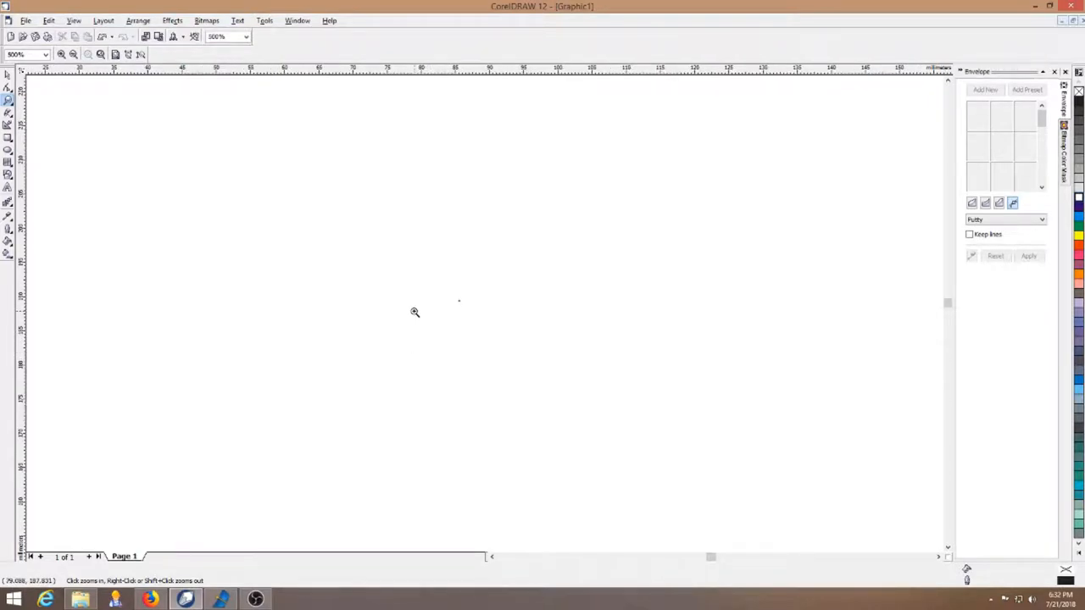
left_click(413, 312)
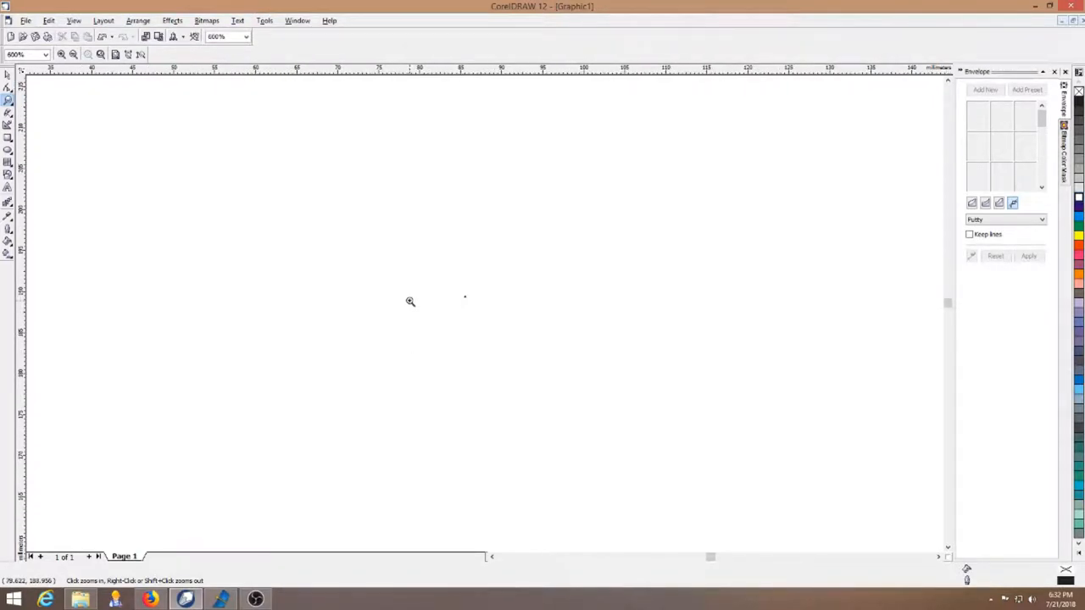
mouse_move(740, 298)
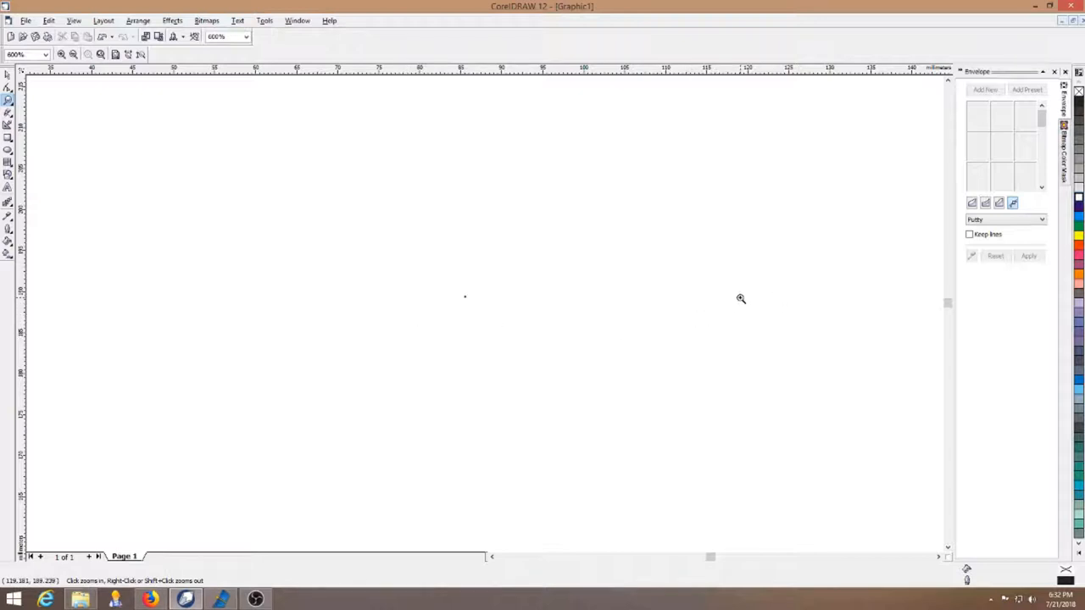
mouse_move(618, 331)
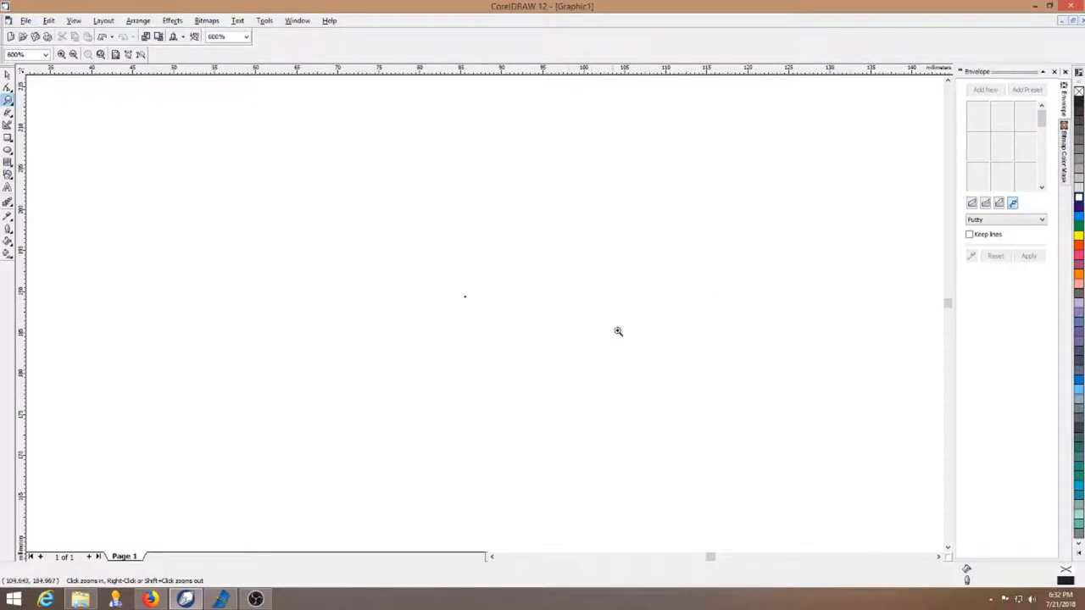
left_click(618, 332)
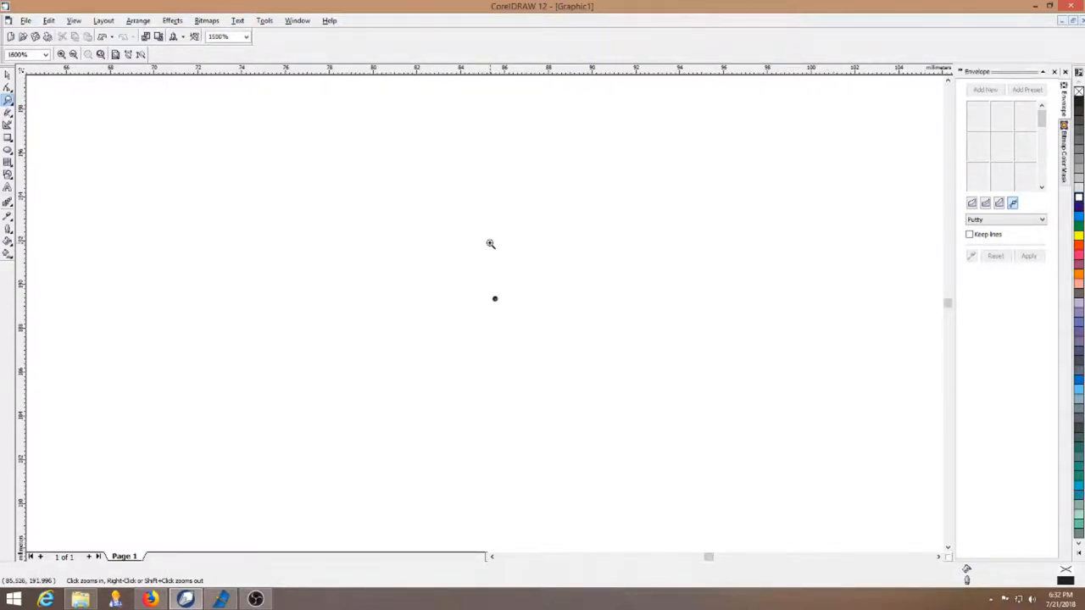
Step: Keep zooming into the black dot past 10000% until faint white lines appear inside
left_click(489, 245)
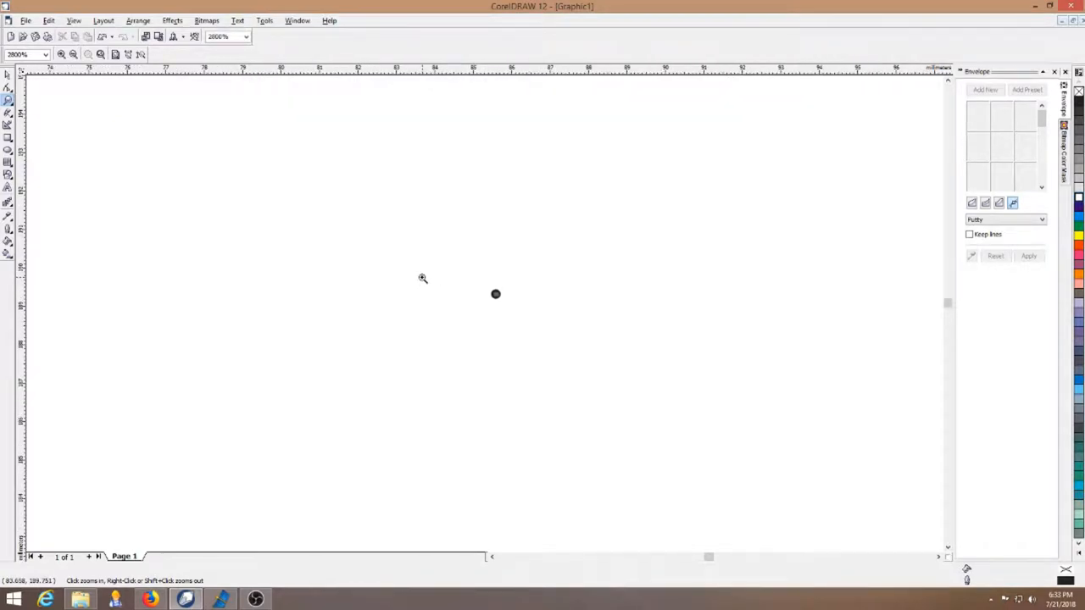
left_click(422, 279)
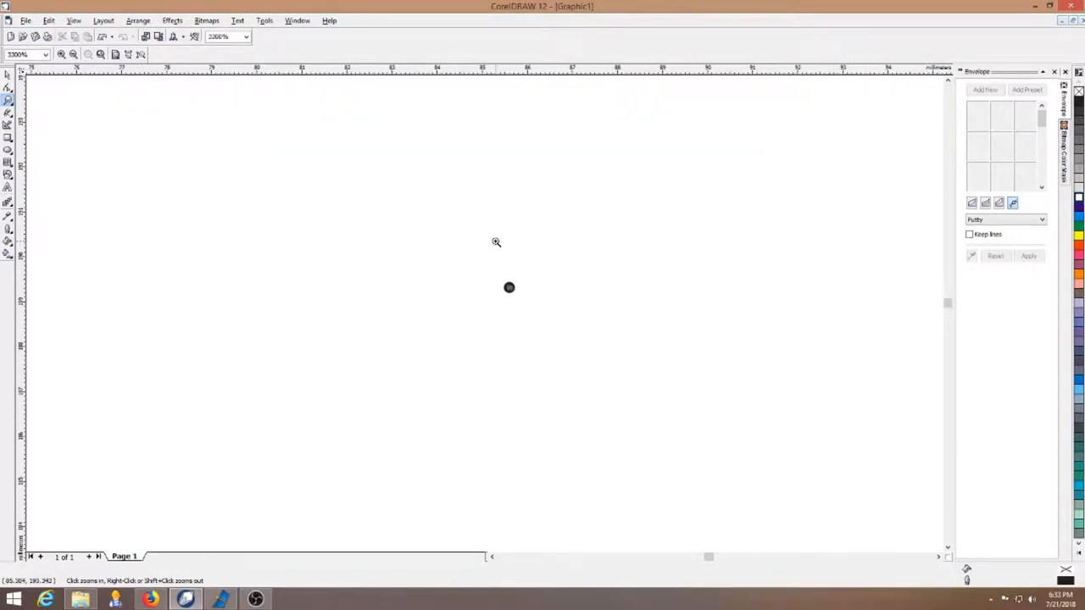
left_click(495, 242)
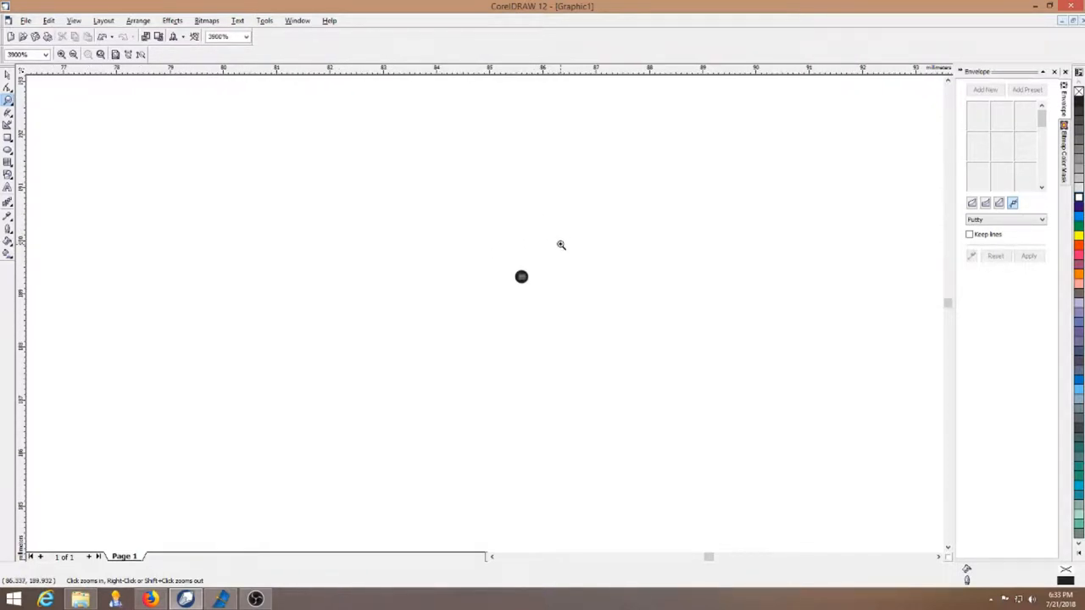
left_click(560, 246)
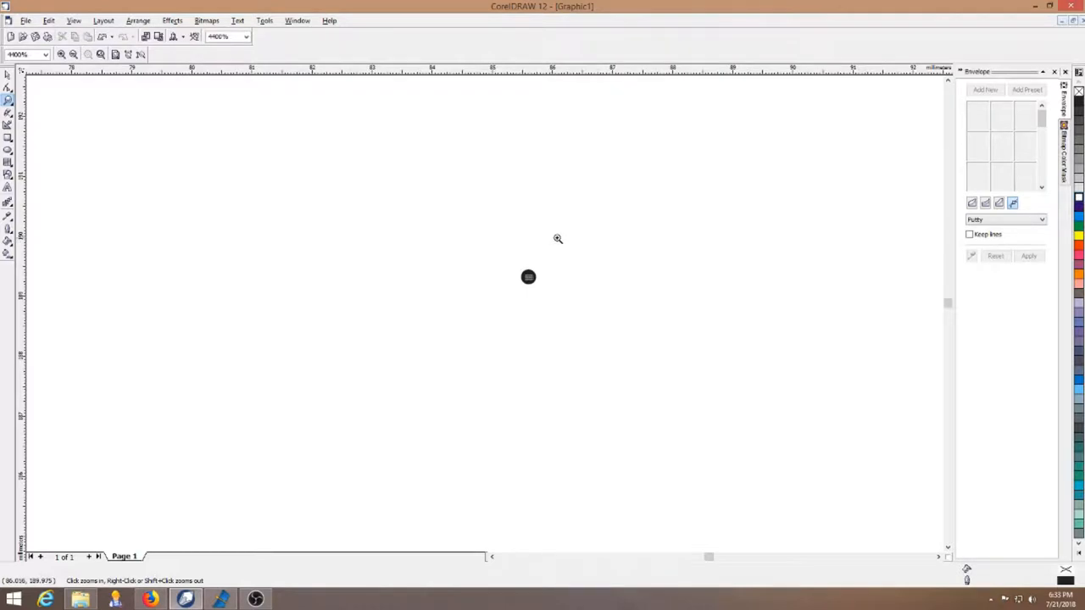
left_click(558, 238)
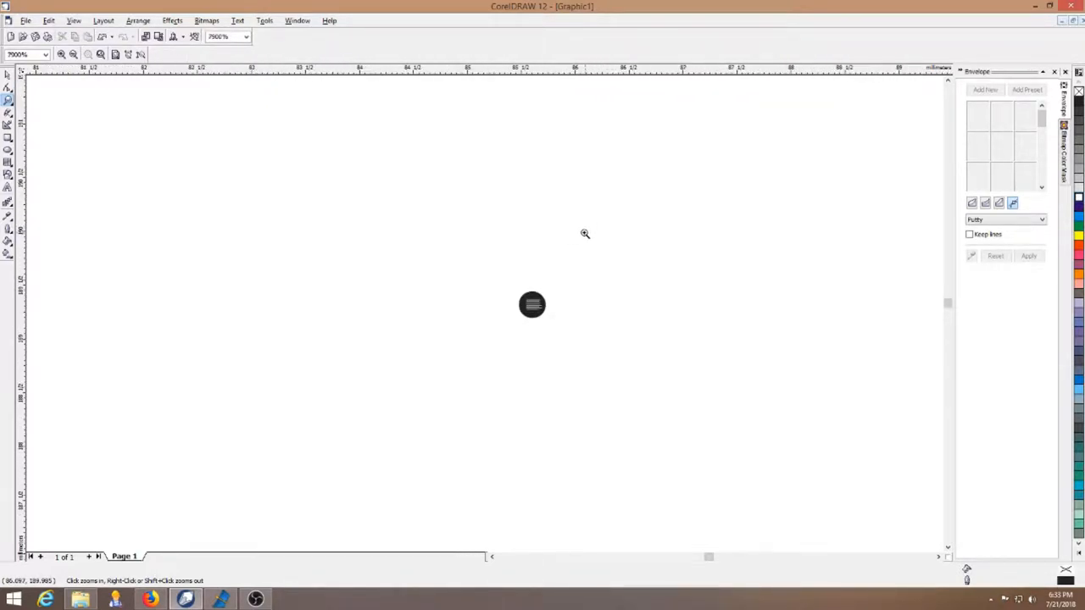
left_click(584, 233)
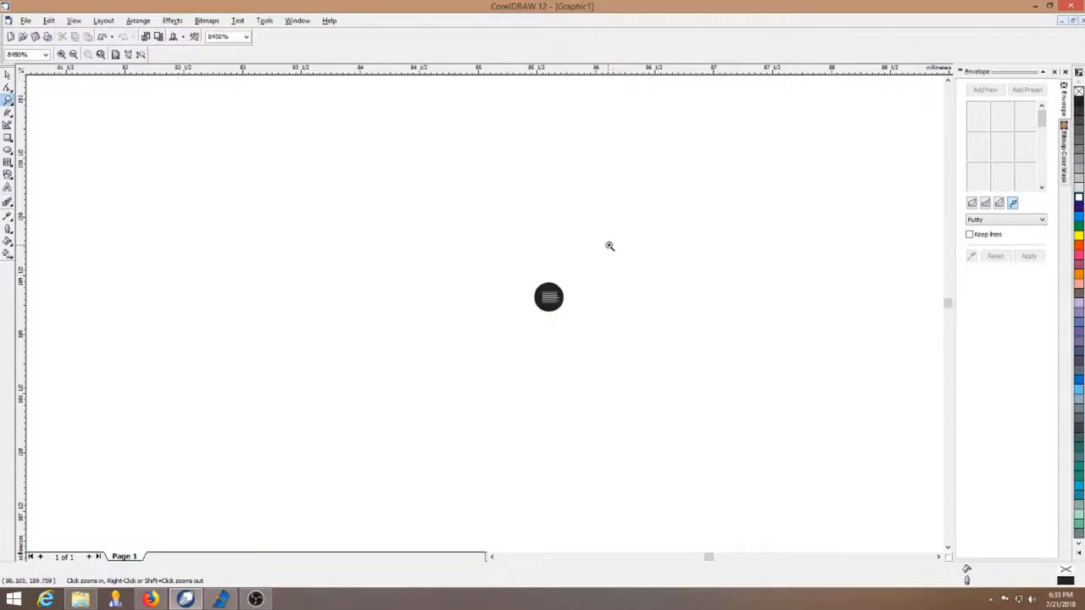
left_click(609, 245)
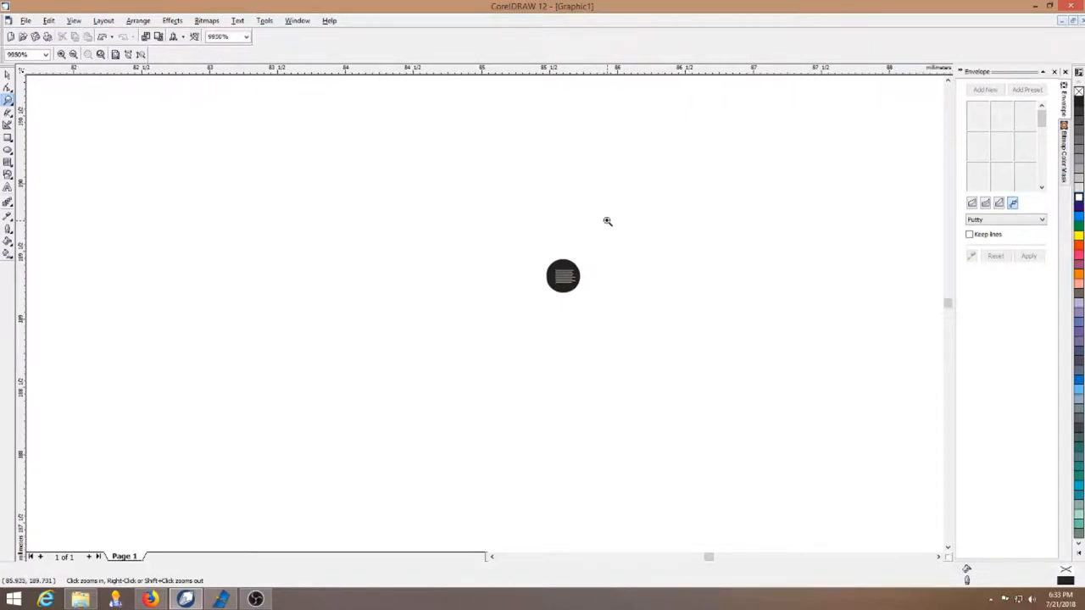
left_click(606, 221)
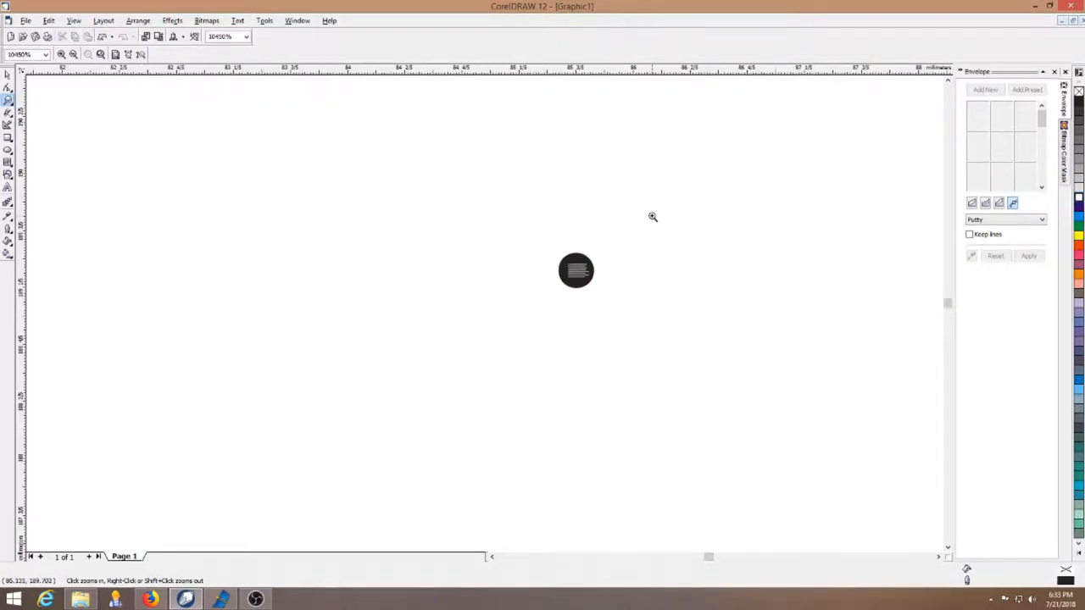
left_click(652, 217)
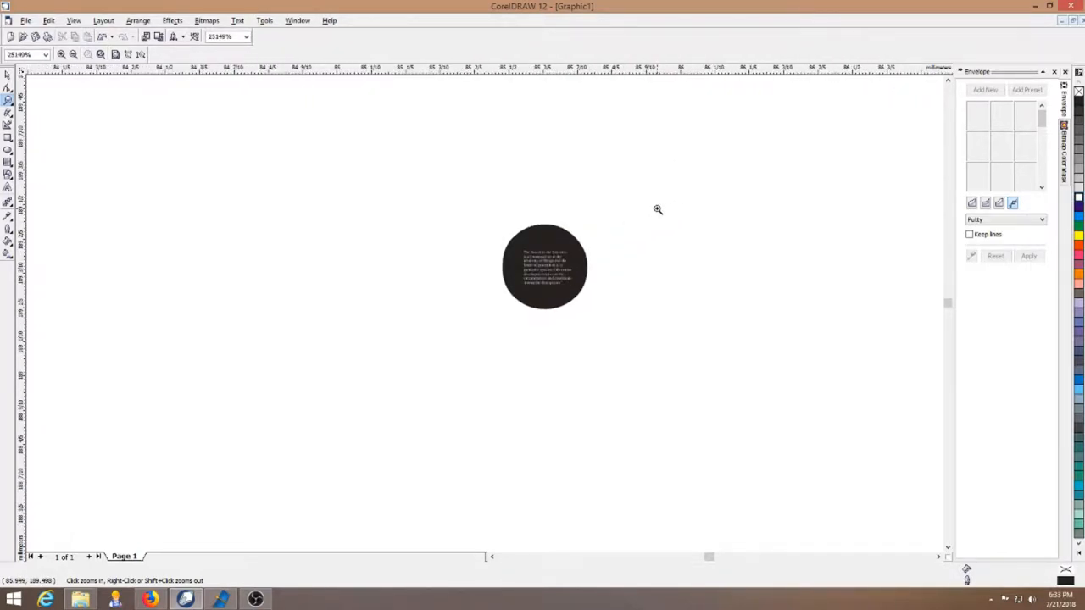
mouse_move(655, 210)
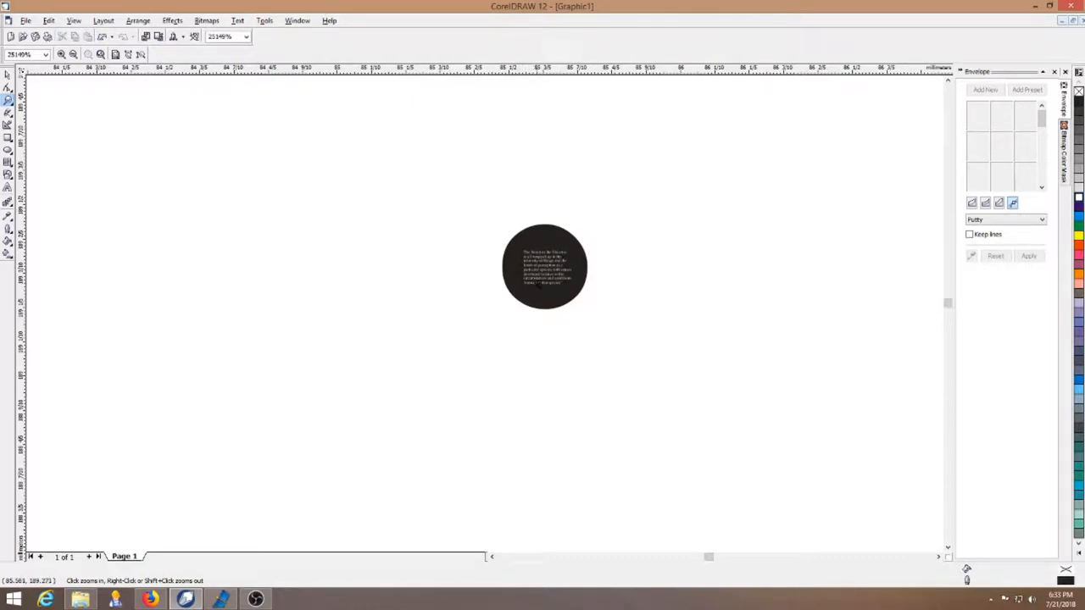
mouse_move(606, 215)
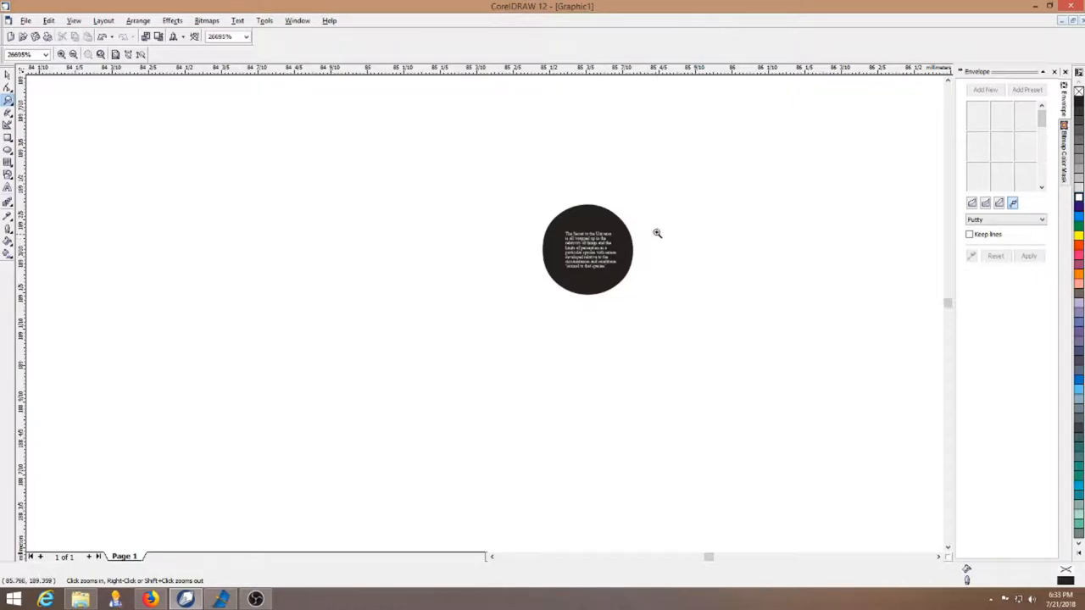
mouse_move(662, 184)
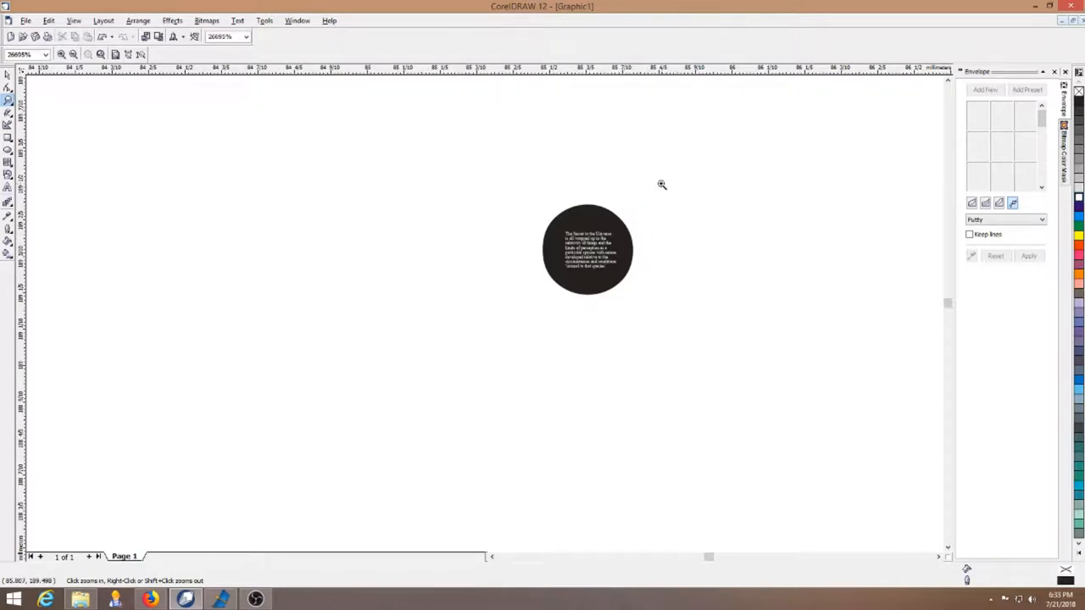
Step: Zoom further past 30000% so the white paragraph inside the dot becomes readable
left_click(662, 185)
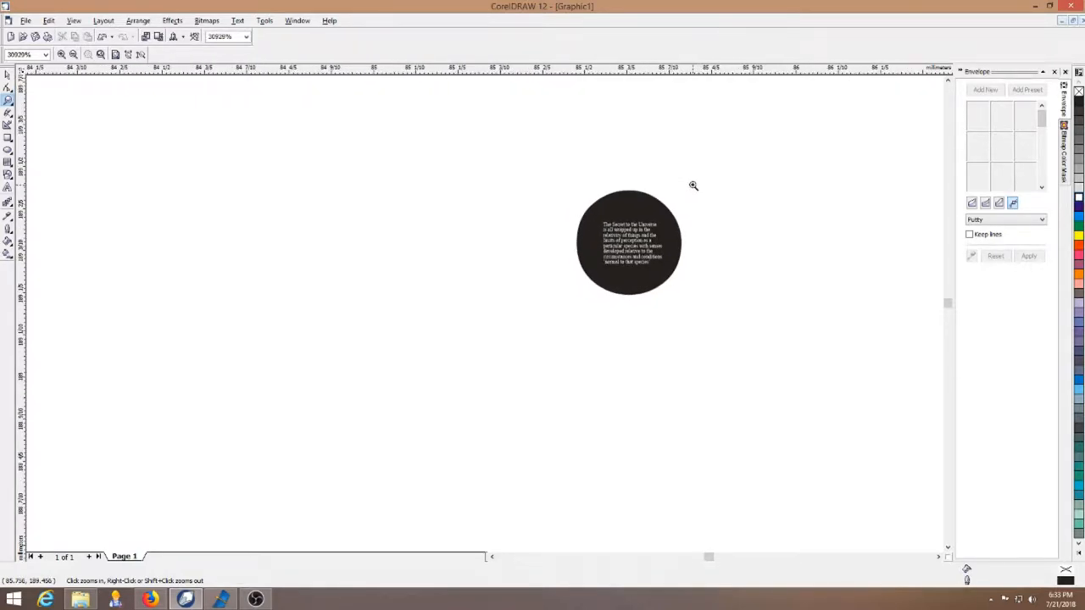
left_click(694, 185)
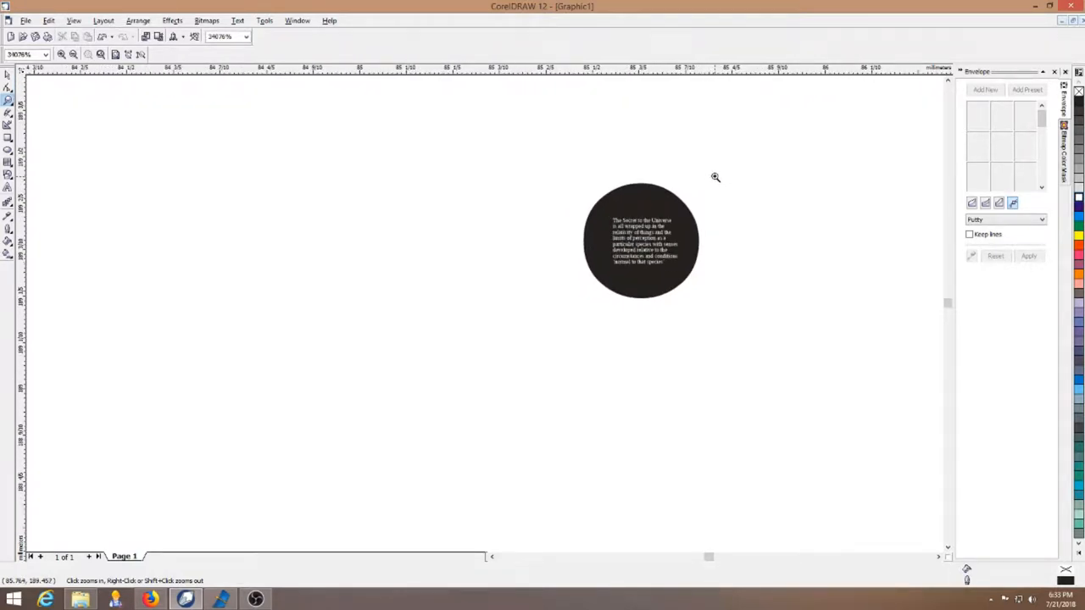
left_click(715, 177)
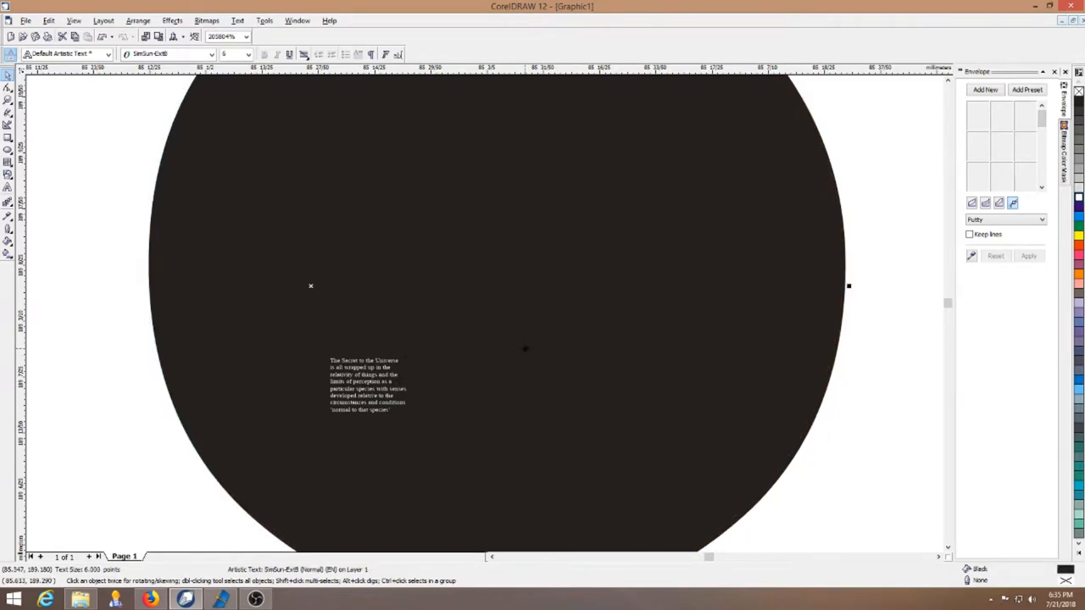
mouse_move(329, 343)
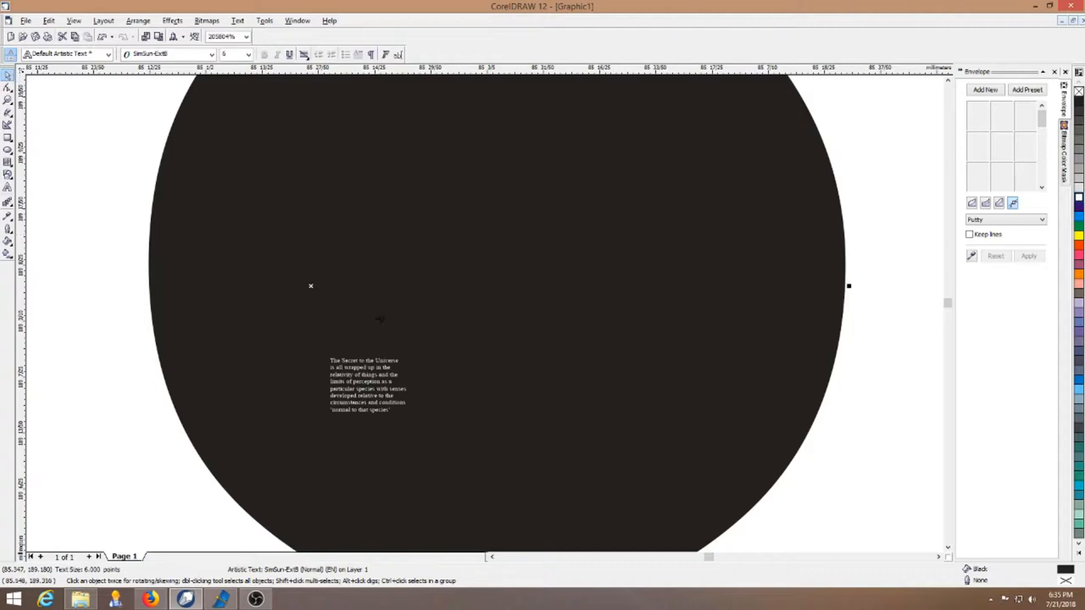
Step: Select the 0.006 pt Times New Roman microtext paragraph, then scroll to zoom closer
left_click(364, 388)
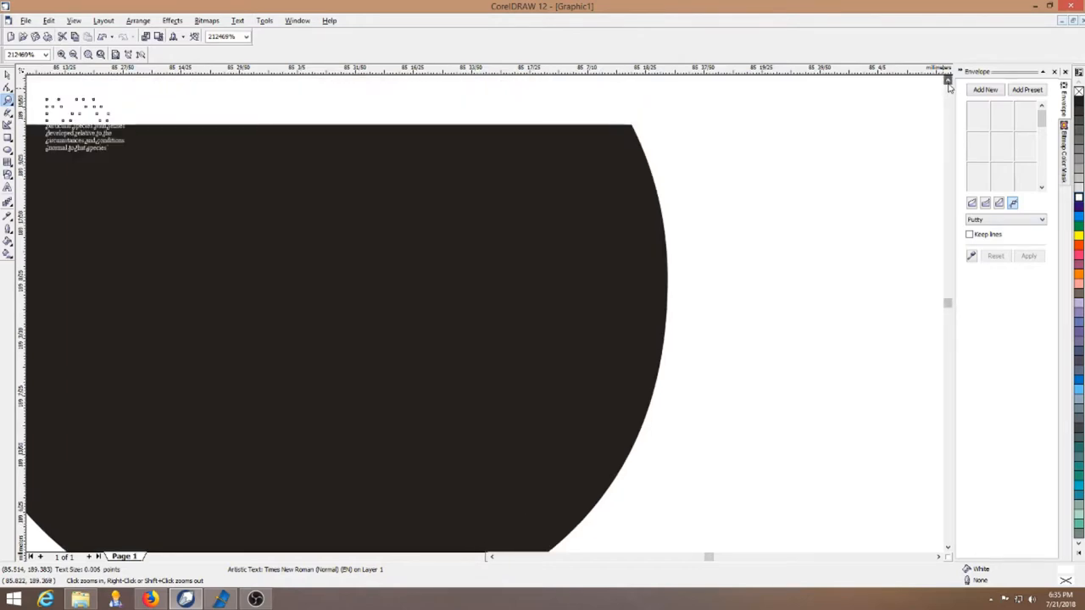
scroll("down", 3)
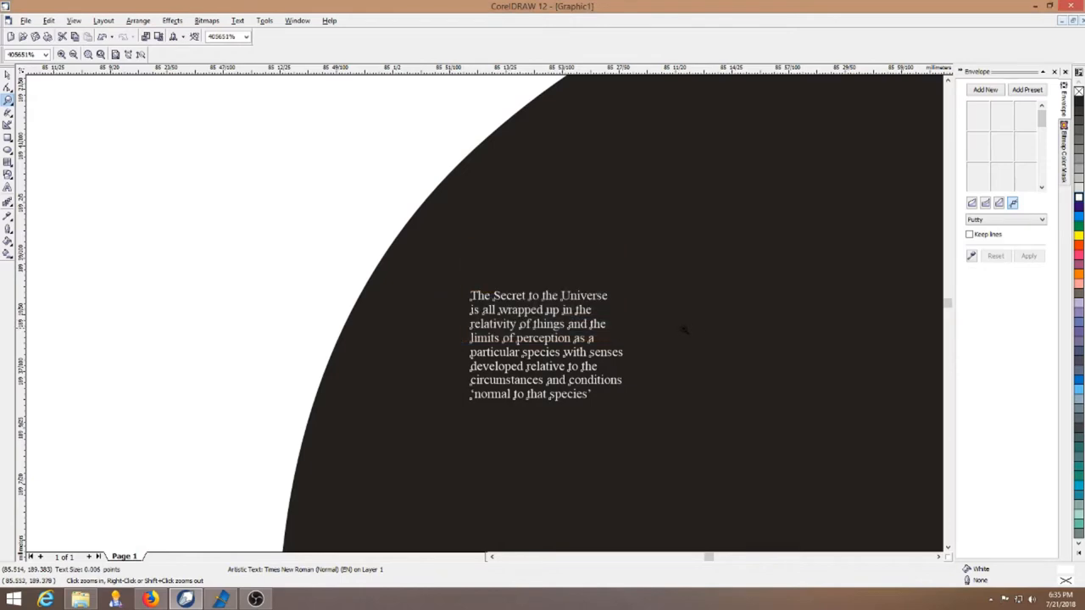
mouse_move(721, 384)
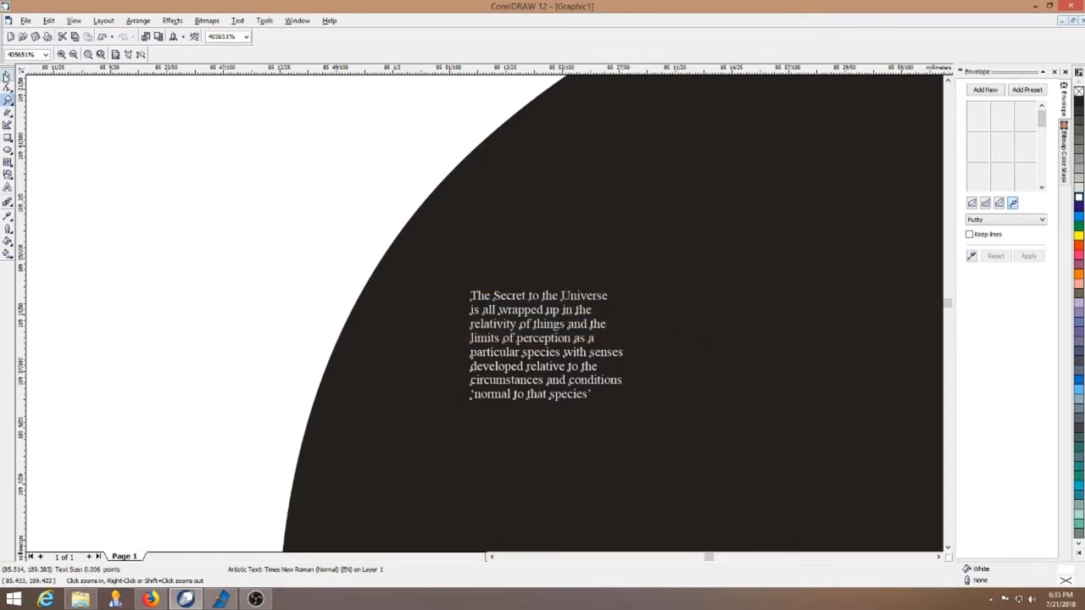
Step: Select the period object, now reported as 6-point artistic text
left_click(542, 348)
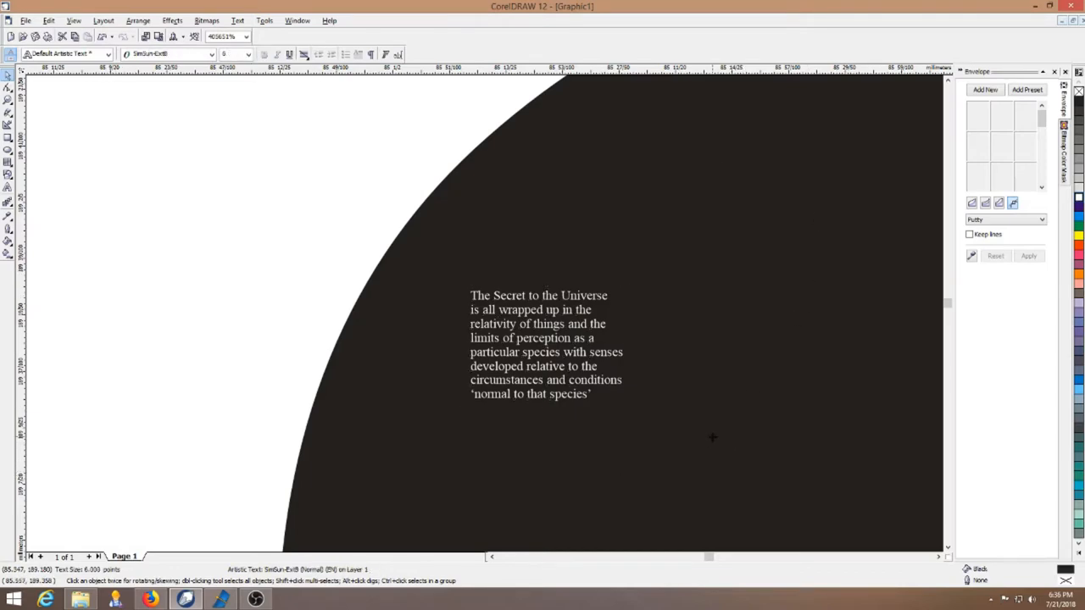
mouse_move(330, 330)
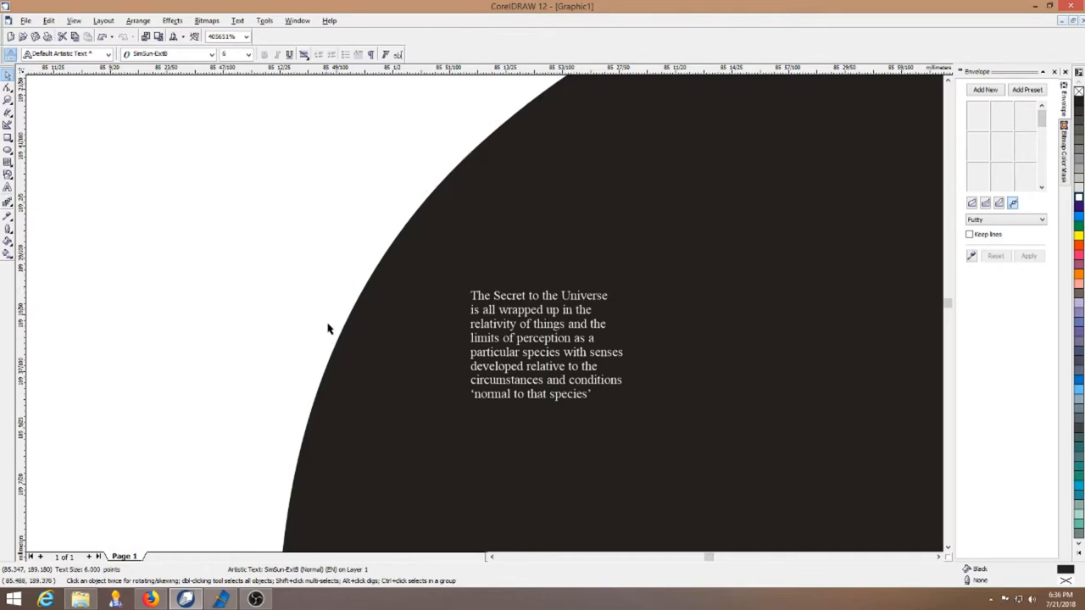
mouse_move(510, 113)
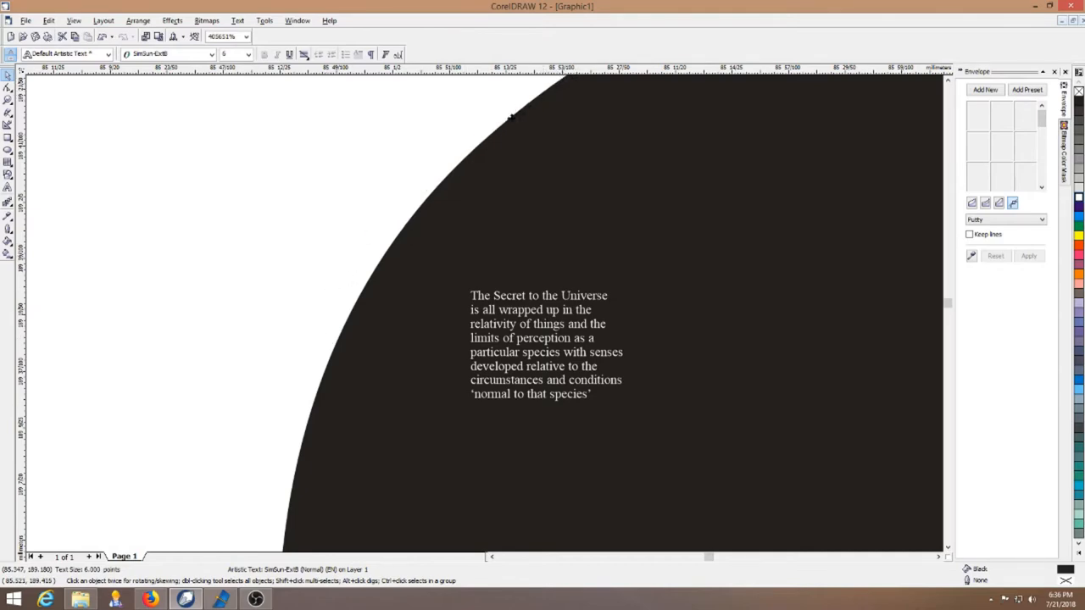
mouse_move(326, 405)
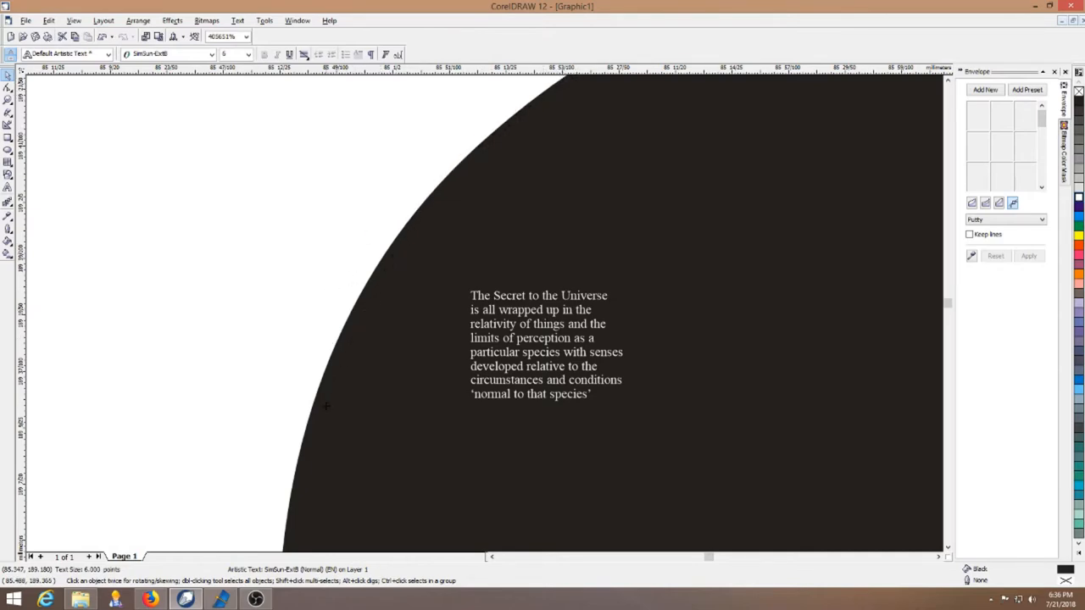
mouse_move(468, 146)
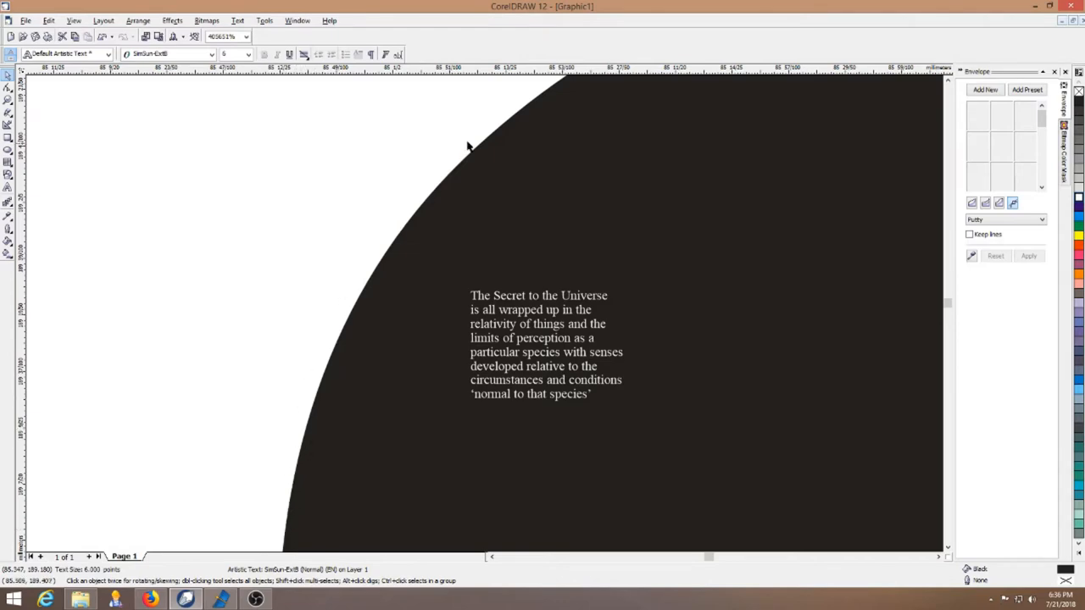
mouse_move(619, 210)
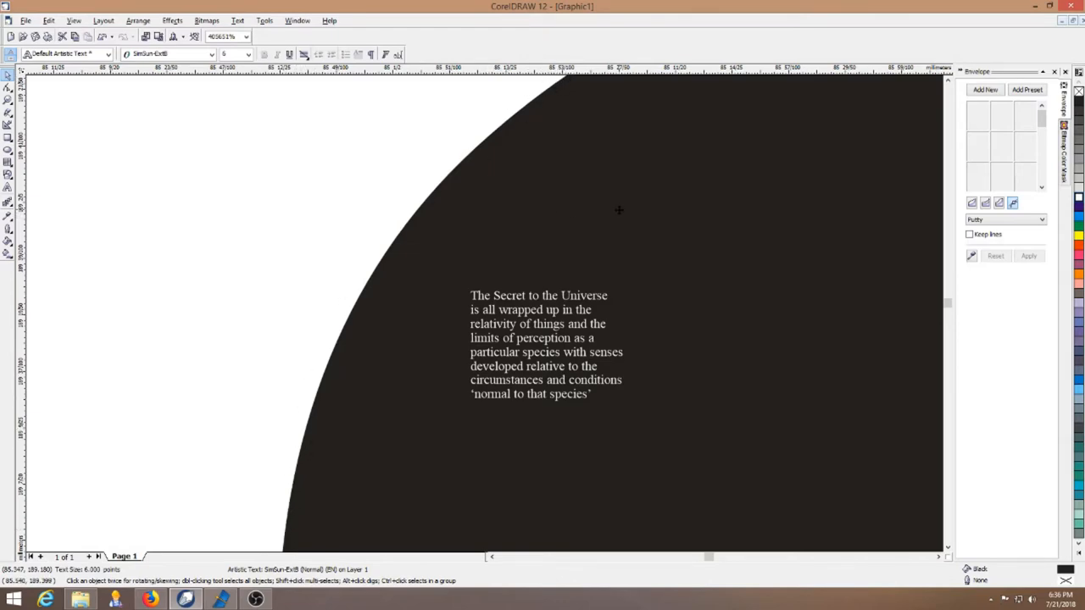